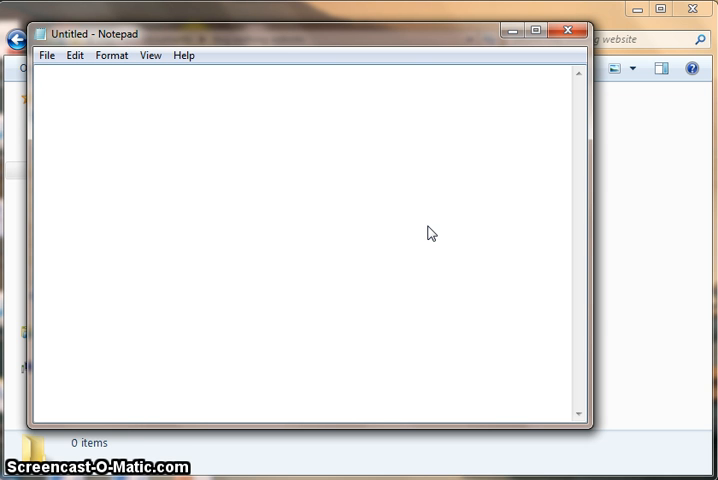
# Write <html>, 'Welcome to my website', and </html> as three lines in the blank document
pyautogui.click(396, 228)
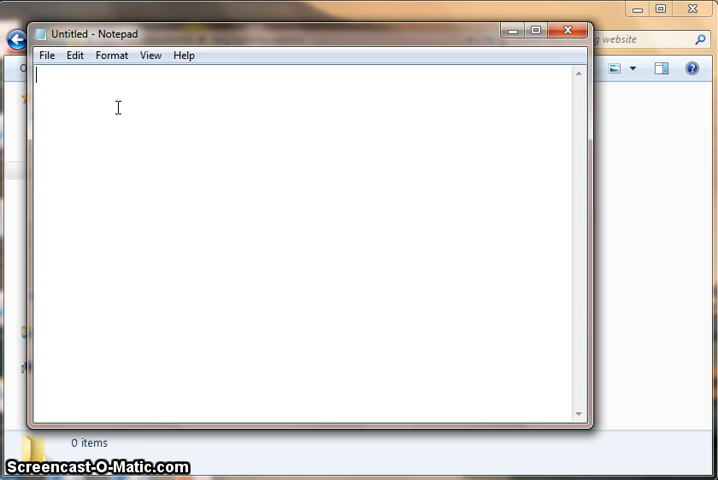
pyautogui.write('<')
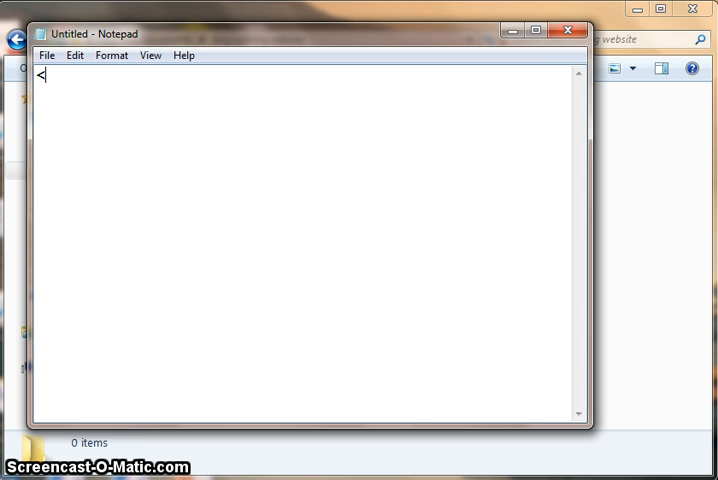
pyautogui.write('html>')
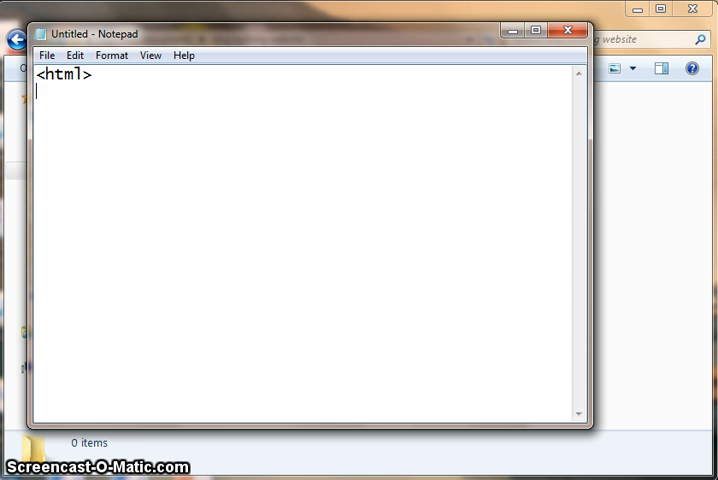
pyautogui.write('Welc')
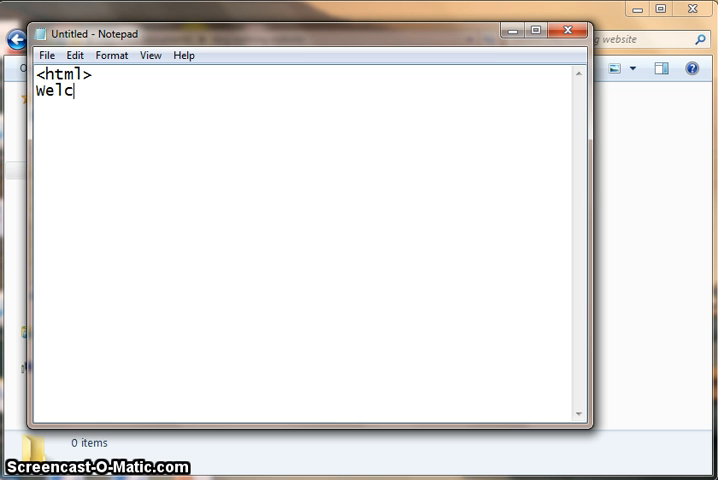
pyautogui.write('ome to my')
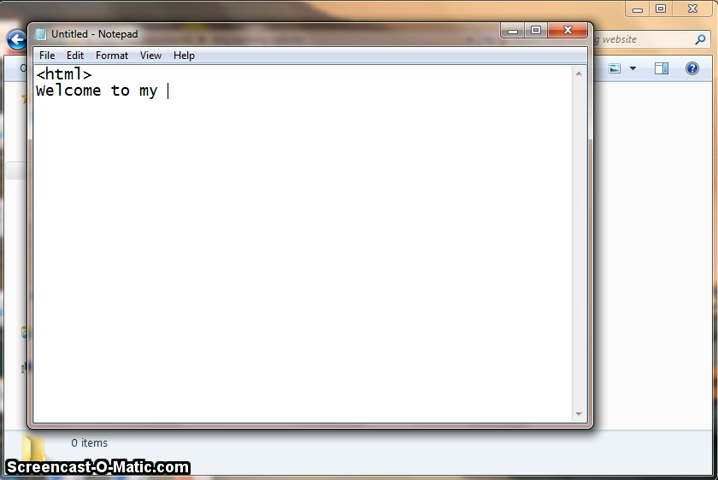
pyautogui.write('website')
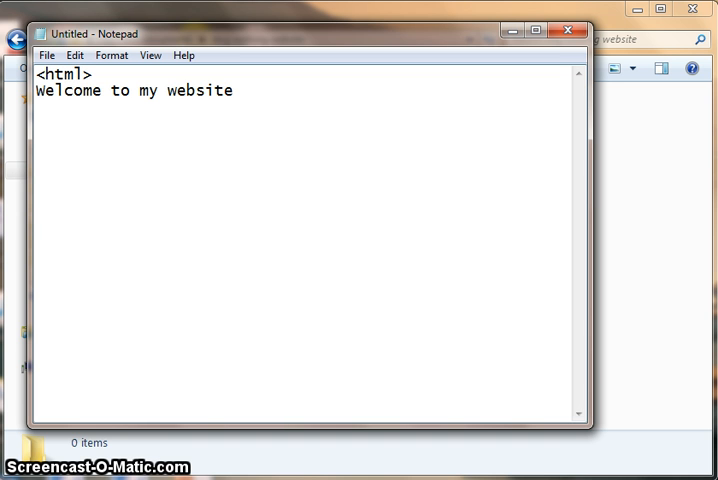
pyautogui.write('</html>')
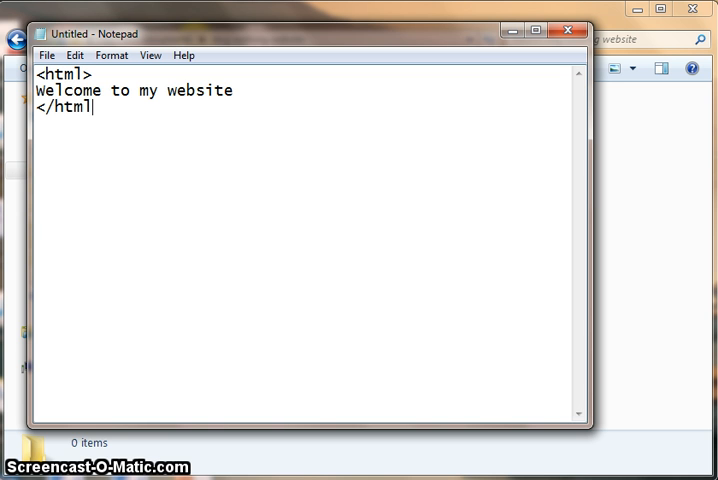
pyautogui.write('>')
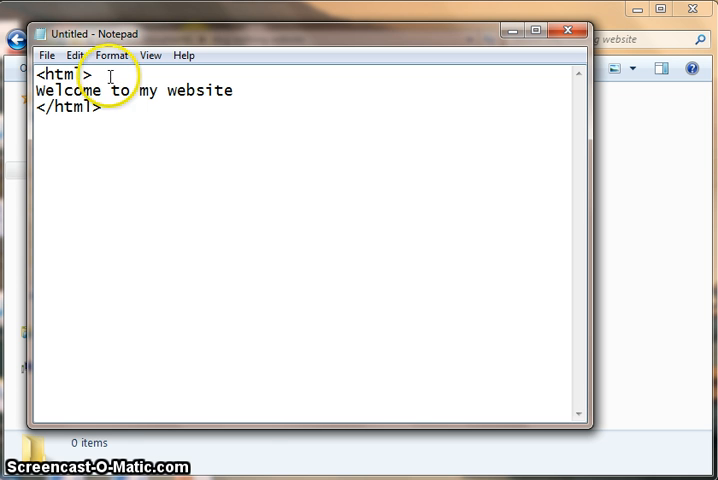
# Start Save As and navigate into the dog walking website folder under My Fake Documents
pyautogui.click(46, 56)
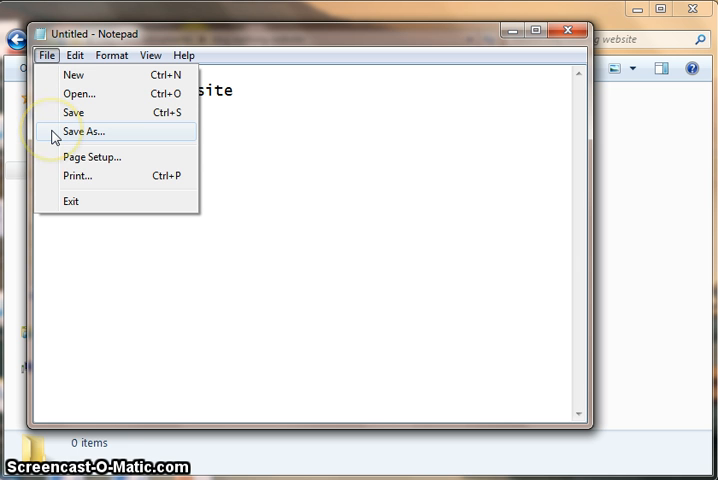
pyautogui.click(82, 132)
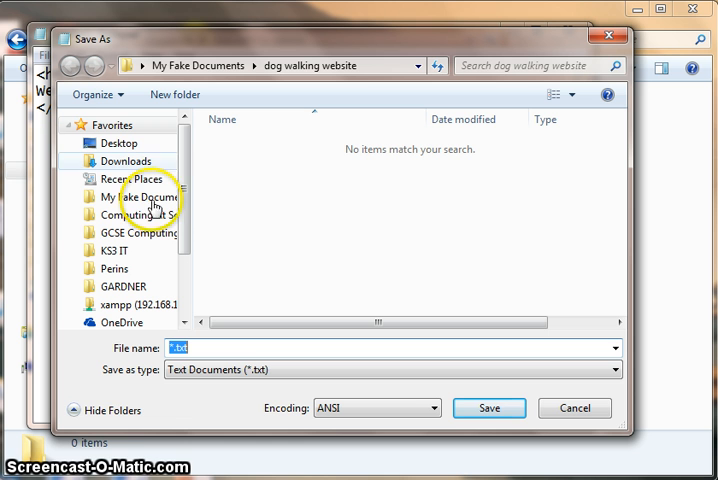
pyautogui.click(140, 196)
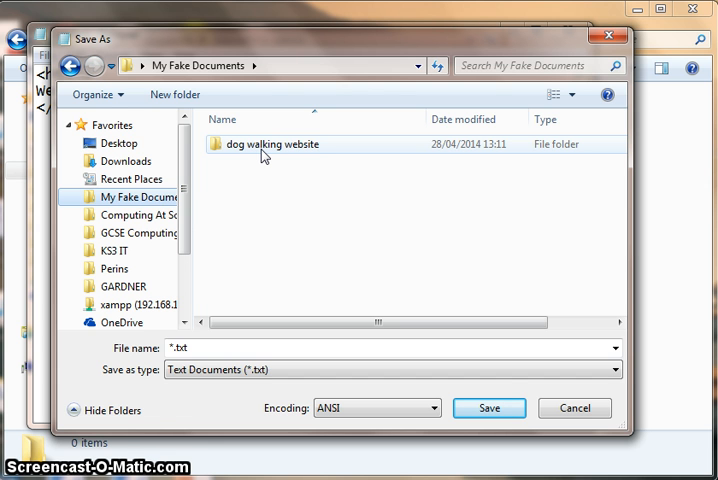
pyautogui.doubleClick(272, 144)
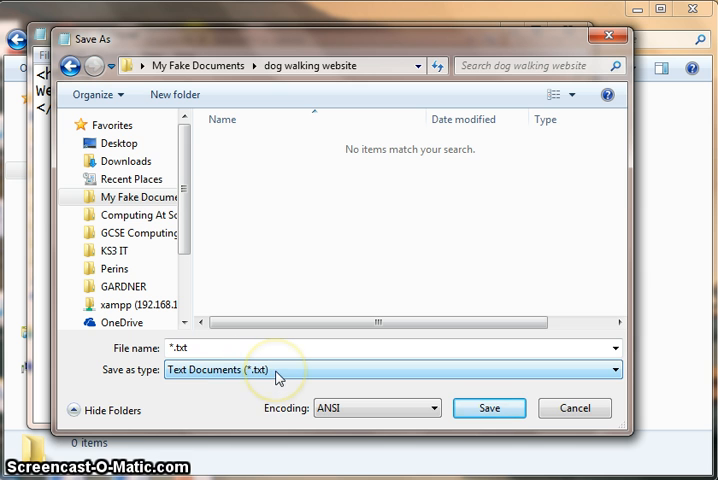
pyautogui.click(390, 368)
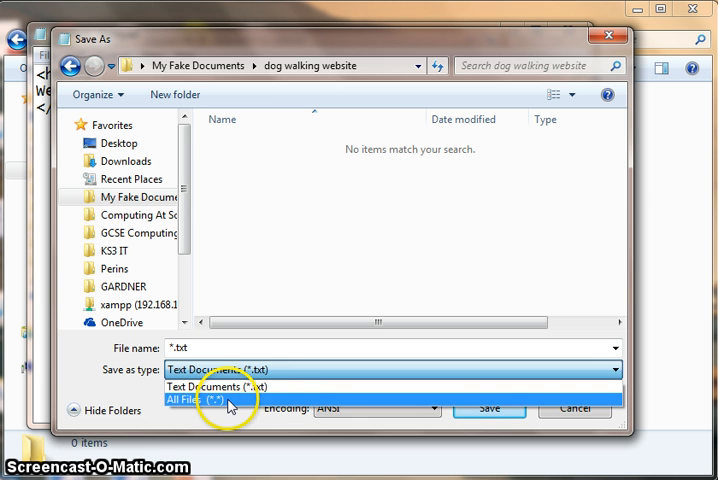
# Save the page as index.html with the All Files (*.*) type
pyautogui.click(200, 400)
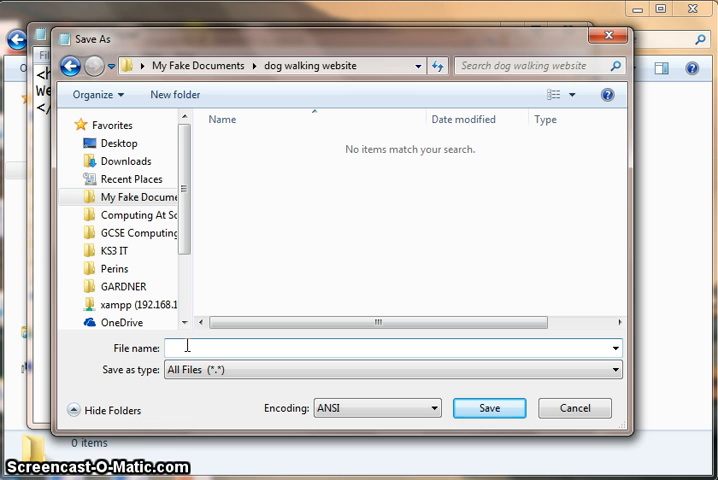
pyautogui.write('index')
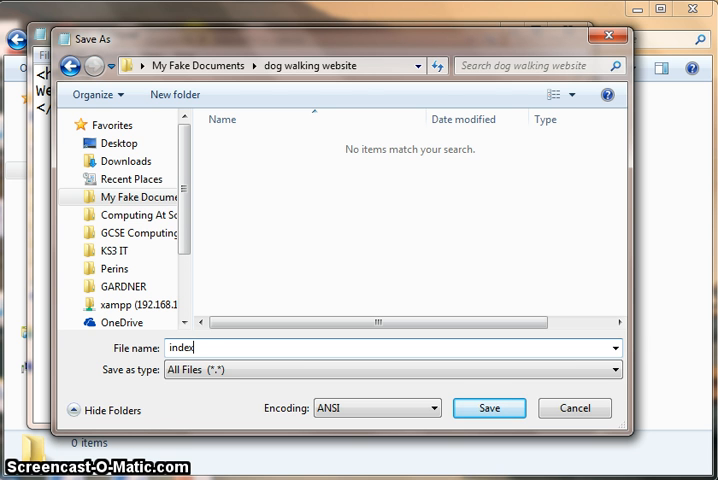
pyautogui.write('.')
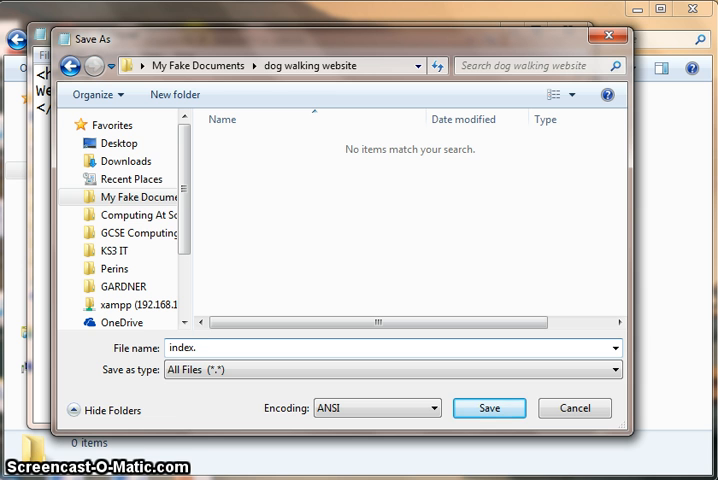
pyautogui.write('html')
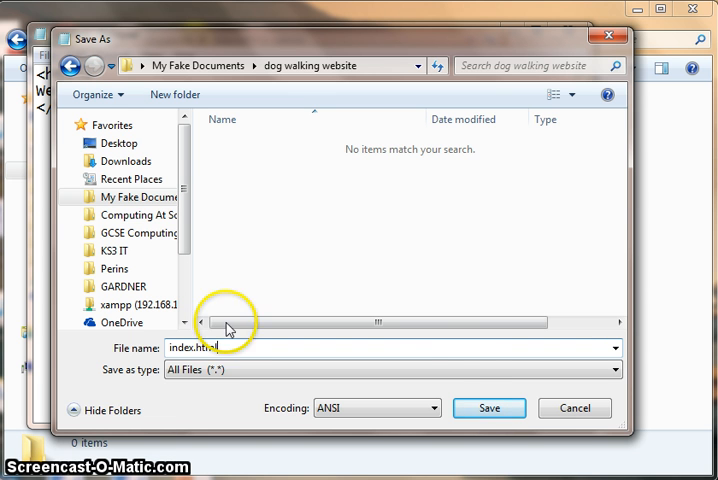
pyautogui.click(490, 408)
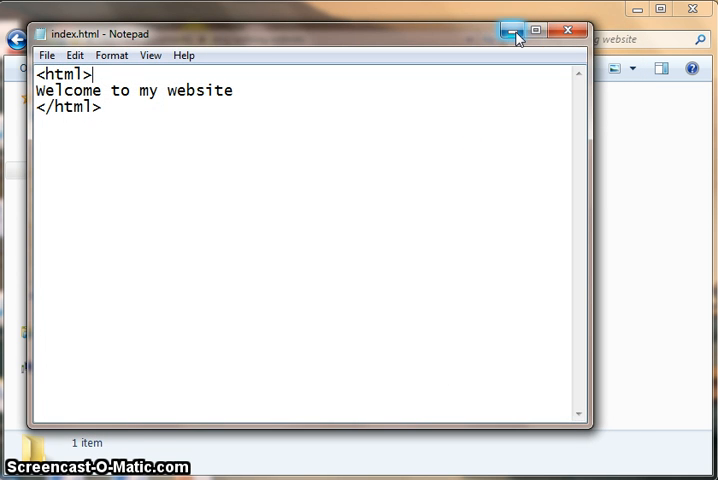
# Minimise Notepad to reveal index.html in the dog walking website folder
pyautogui.click(514, 28)
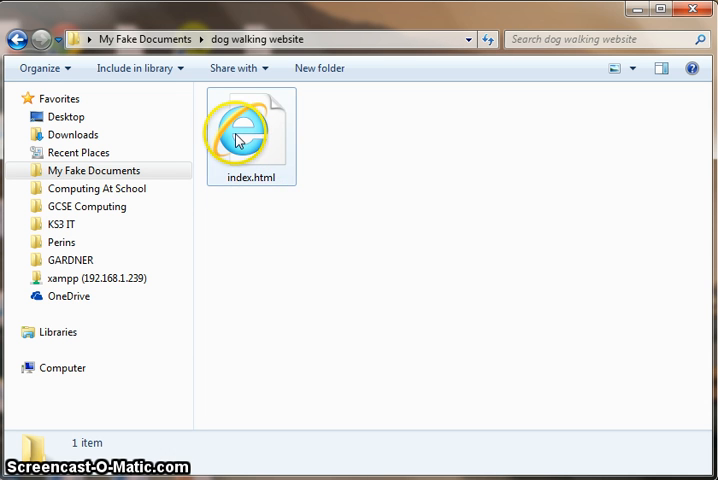
pyautogui.moveTo(230, 126)
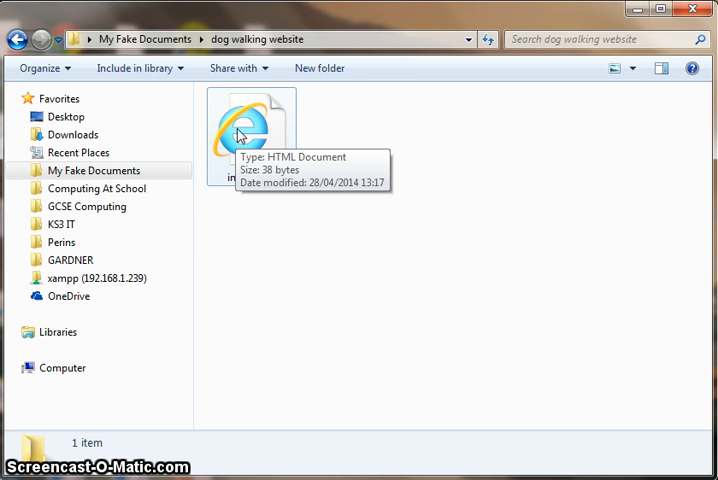
# View index.html in Internet Explorer, add '!' after website, and refresh to show it
pyautogui.doubleClick(250, 126)
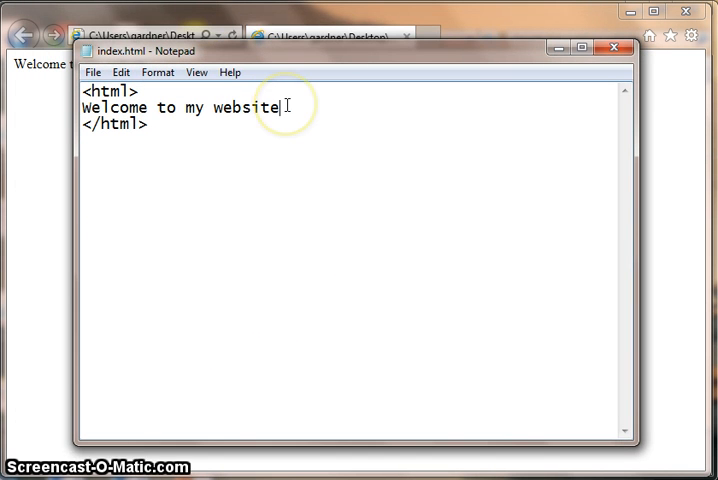
pyautogui.write('!')
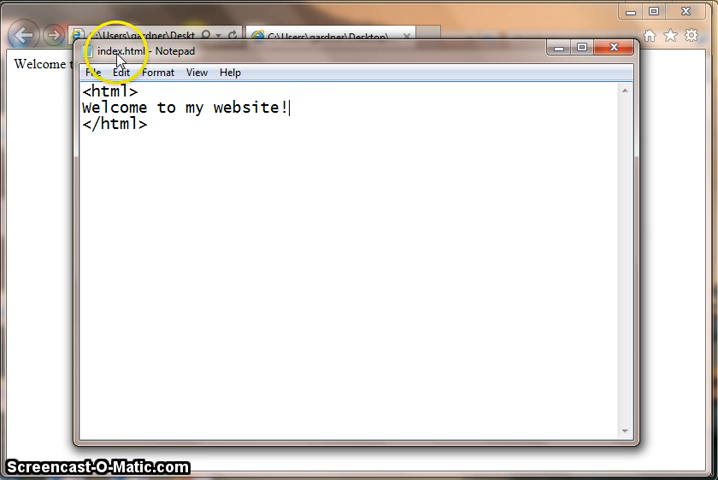
pyautogui.click(96, 72)
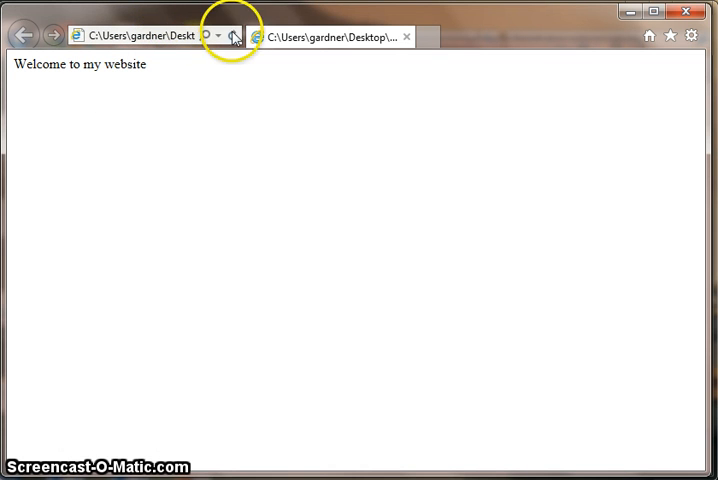
pyautogui.click(236, 36)
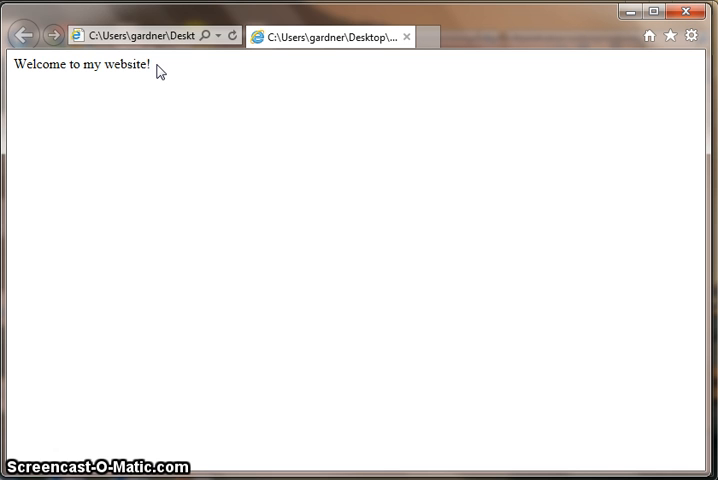
pyautogui.click(164, 80)
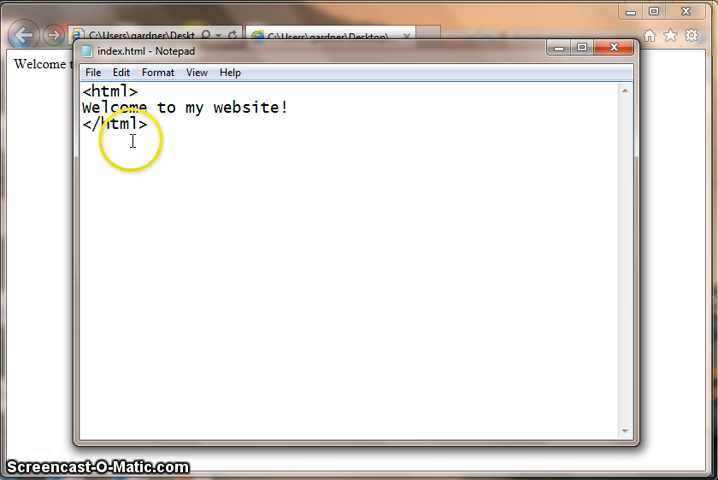
# Save a second copy as index.txt (Text Documents) and minimise Notepad to see both files
pyautogui.click(92, 72)
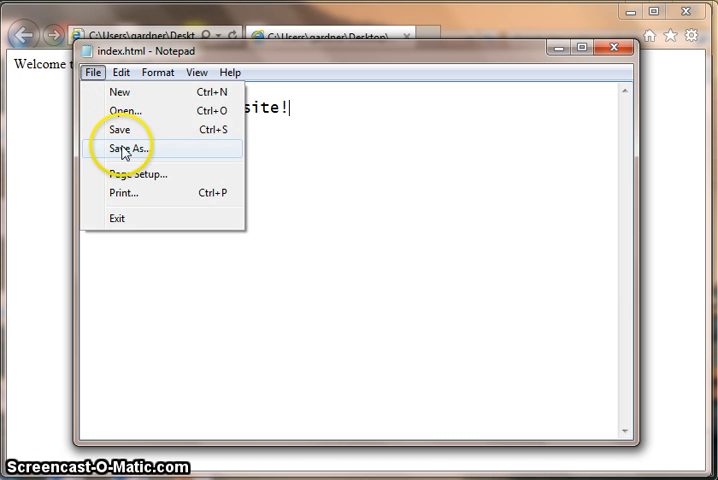
pyautogui.click(124, 146)
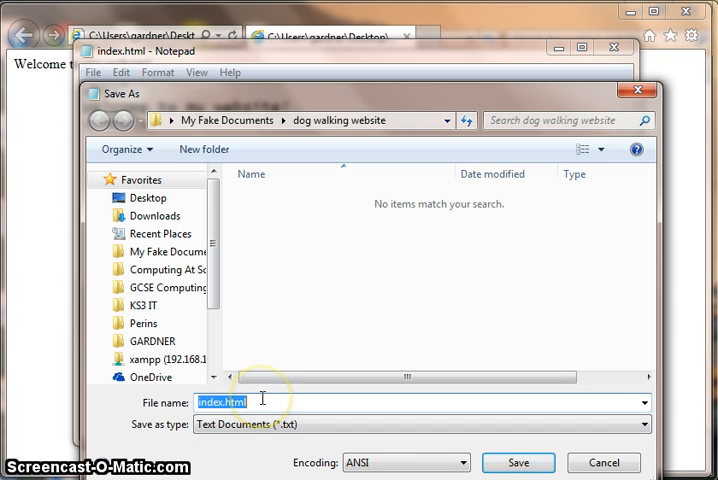
pyautogui.write('in')
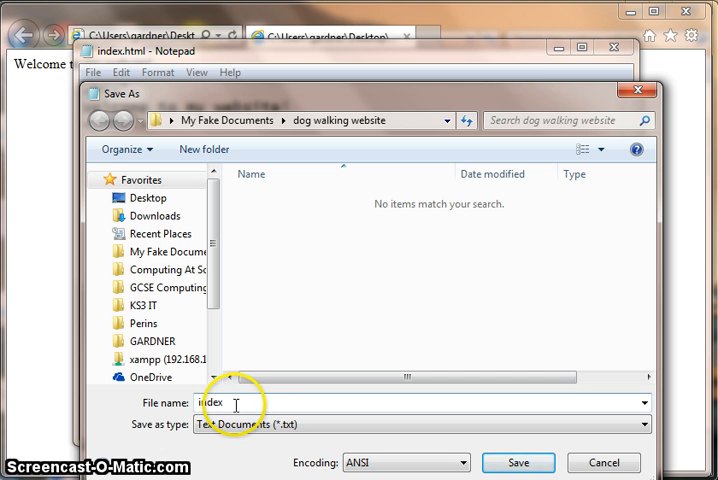
pyautogui.moveTo(518, 462)
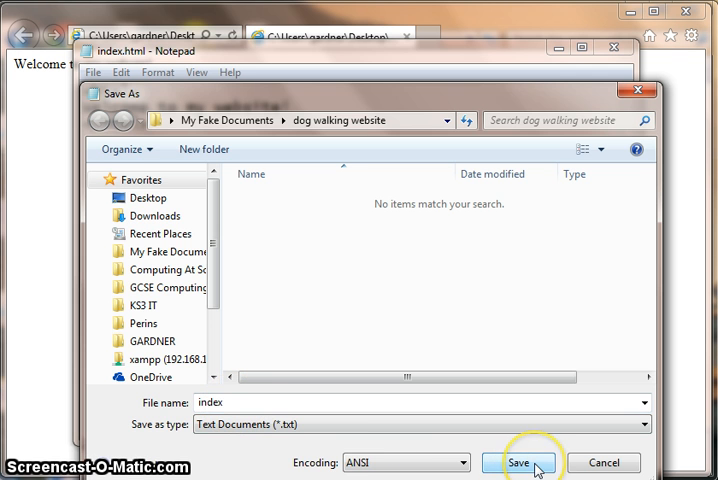
pyautogui.click(520, 462)
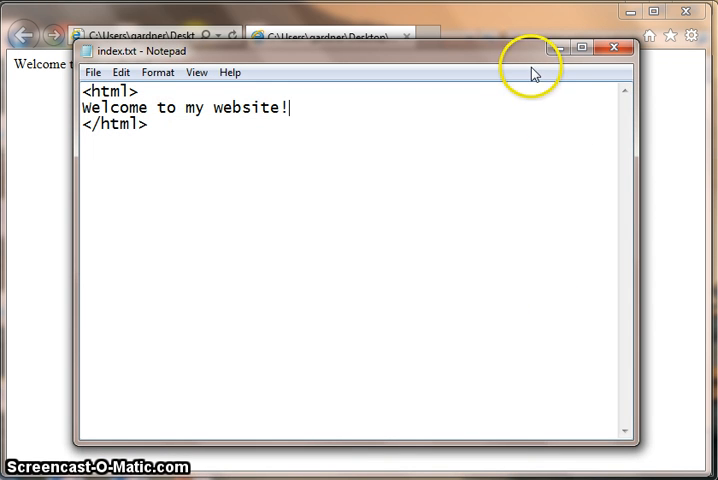
pyautogui.click(614, 46)
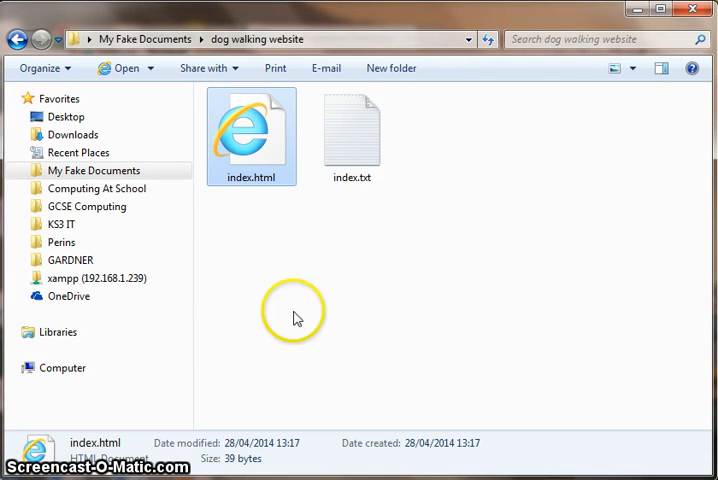